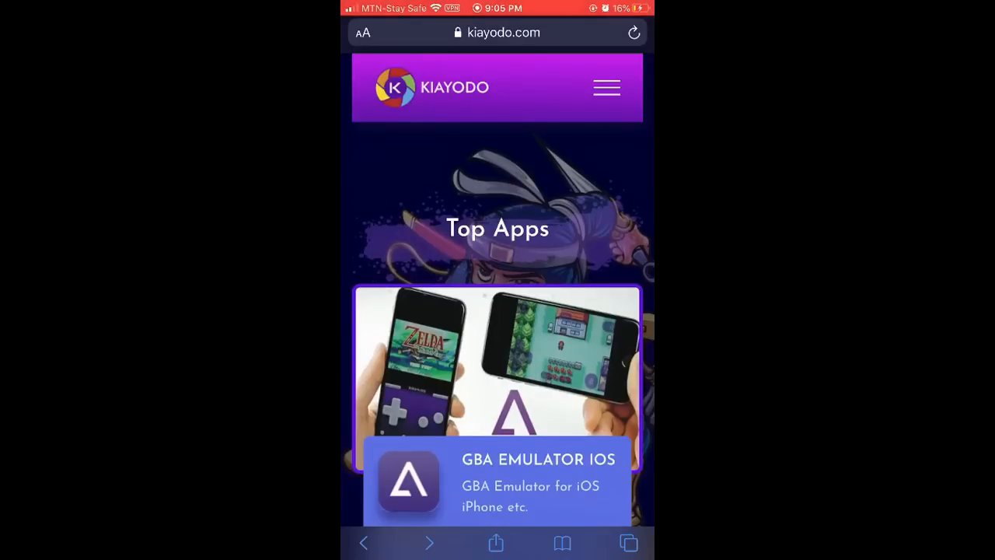
Open the GBA Emulator iOS download page on kiayodo.com and start its download.
{"action": "scroll", "scroll_direction": "down", "scroll_amount": 3}
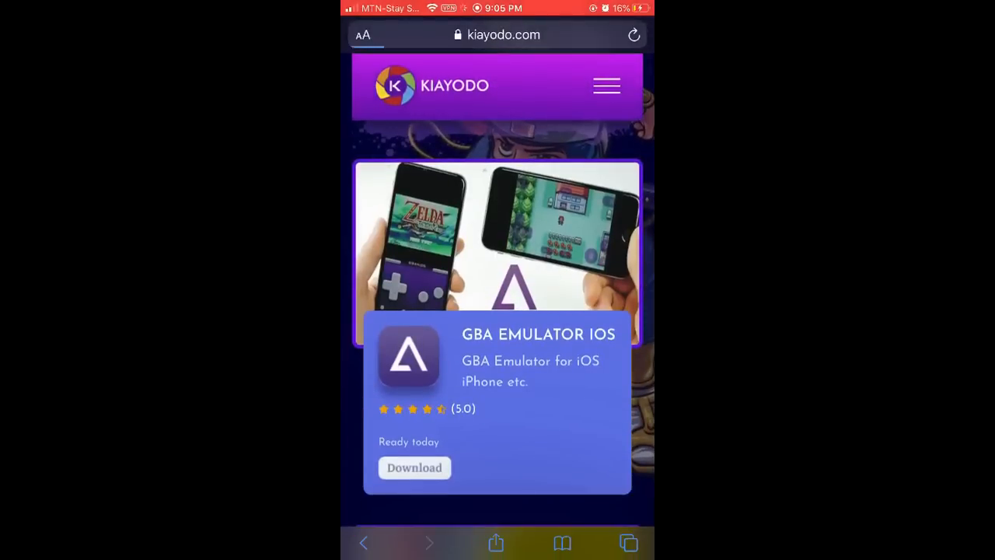
{"action": "left_click", "coordinate": [413, 467]}
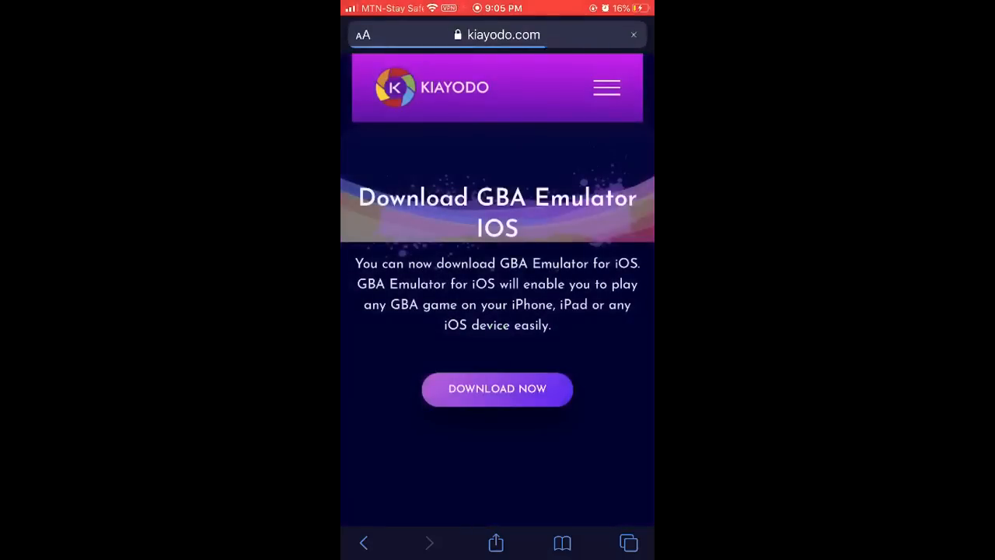
{"action": "left_click", "coordinate": [496, 387]}
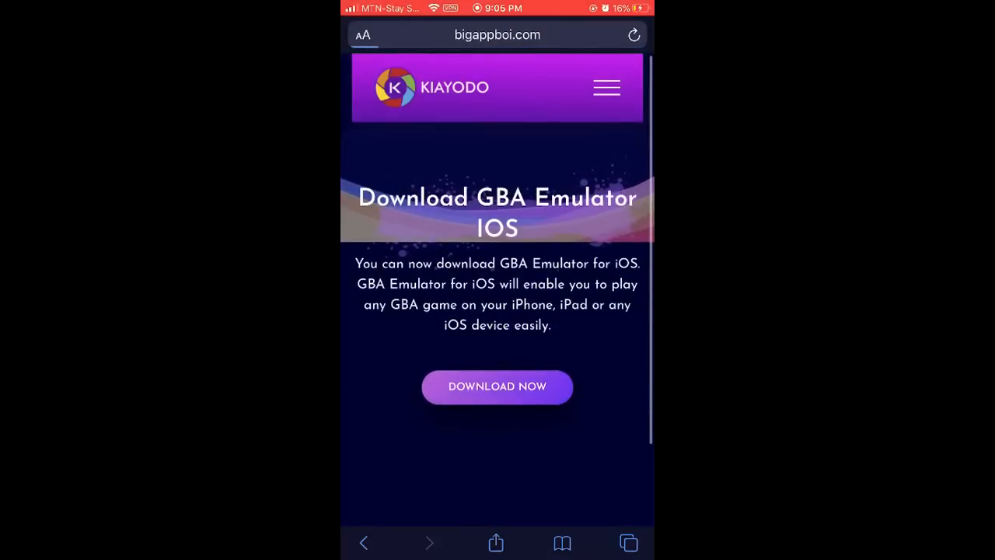
Tap DOWNLOAD NOW again and let bigappboi.com's Premium Access task page load.
{"action": "left_click", "coordinate": [497, 387]}
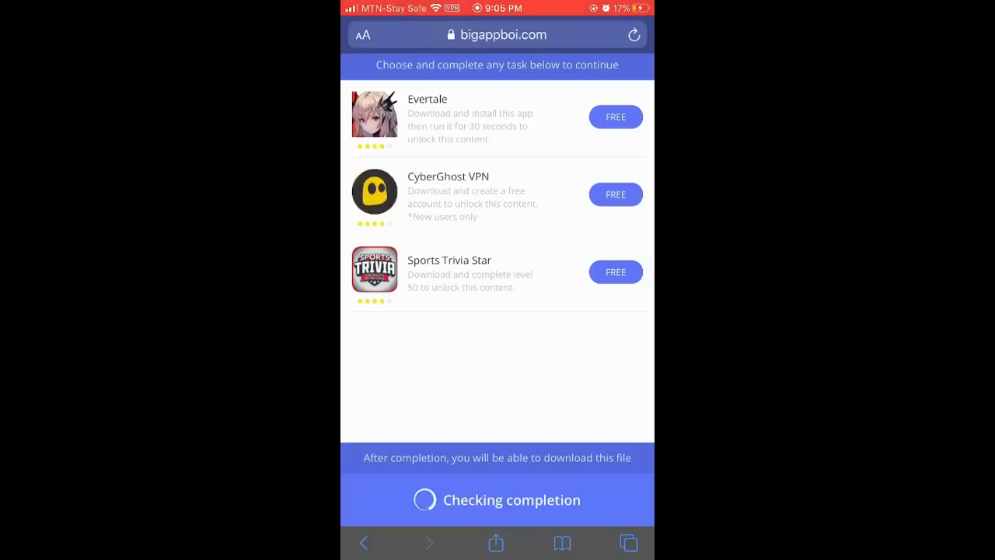
{"action": "scroll", "scroll_direction": "up", "scroll_amount": 3}
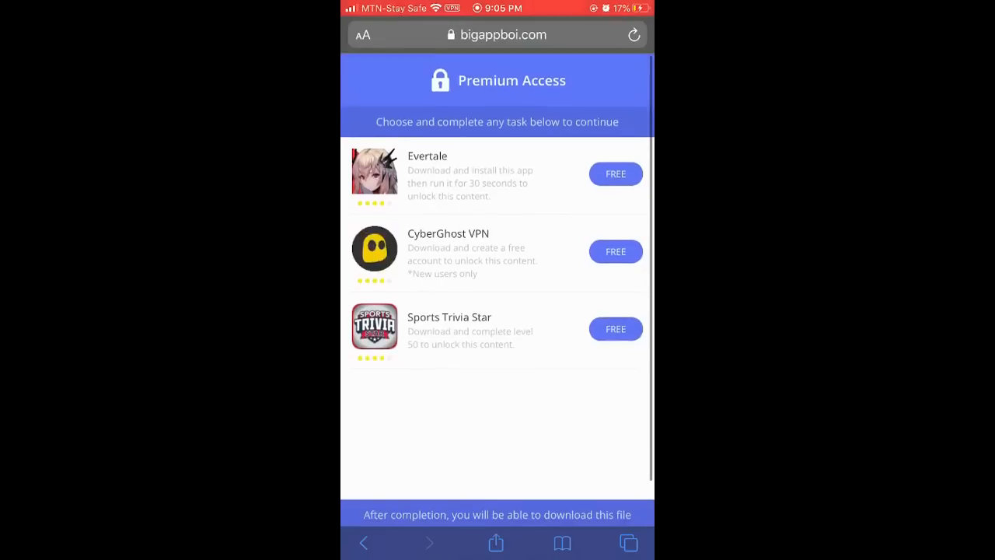